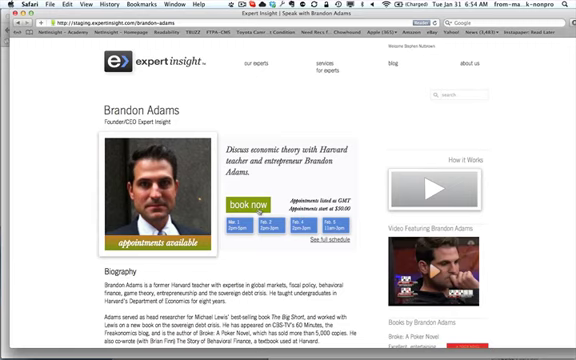
left_click(244, 200)
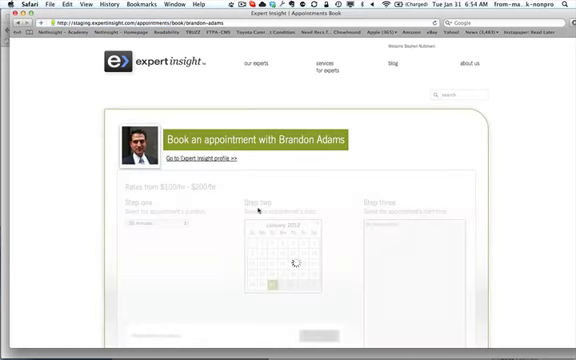
Step: Pick the appointment length, a February date and a free time slot, then submit with 'Book it'
left_click(320, 228)
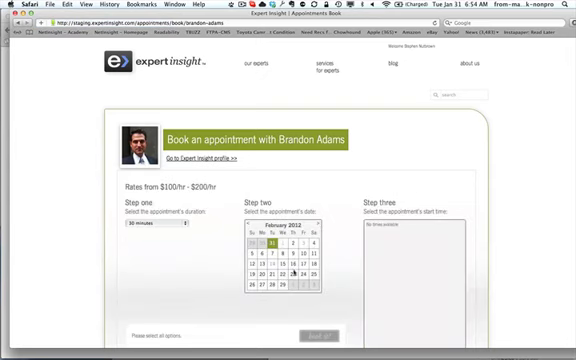
left_click(296, 260)
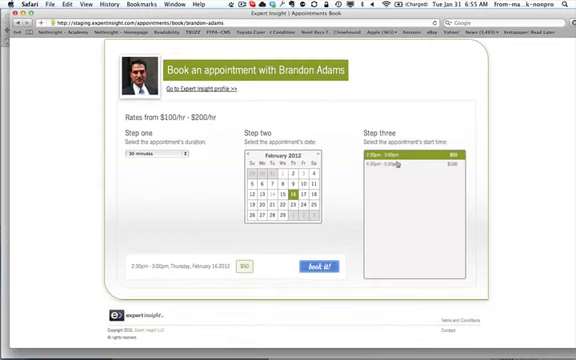
left_click(320, 266)
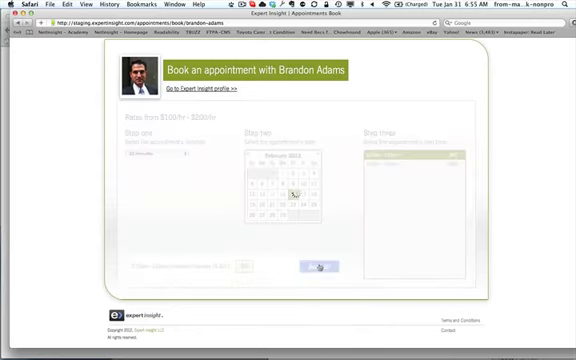
Step: Go to the Expert Dashboard with its appointments, availability calendar and account settings
left_click(314, 264)
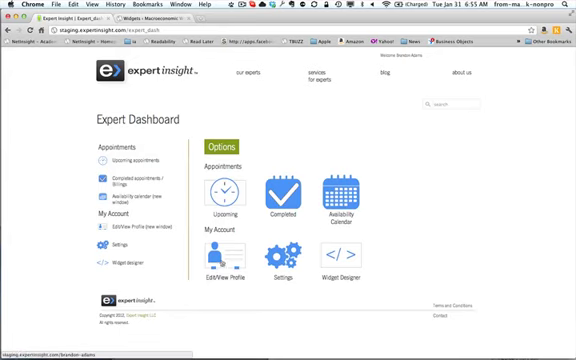
left_click(134, 228)
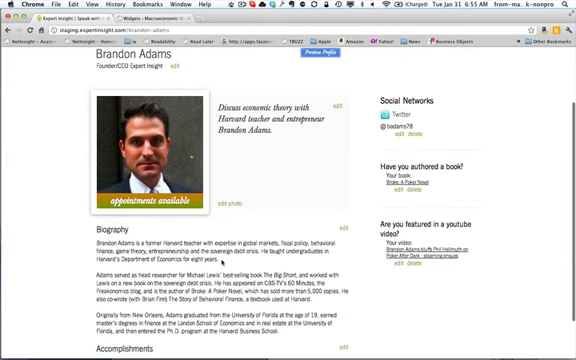
scroll("down", 3)
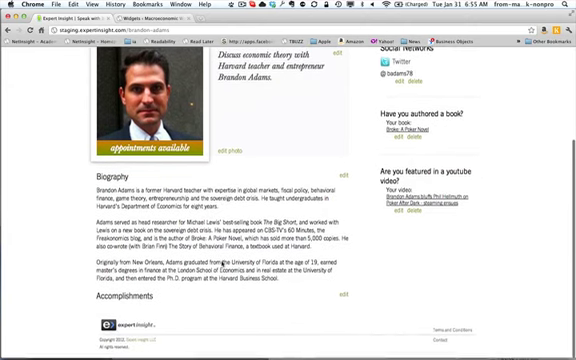
scroll("up", 3)
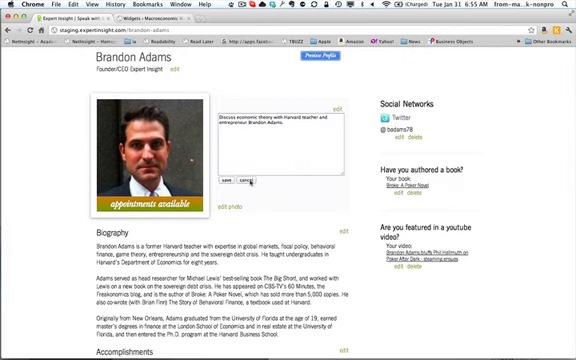
left_click(232, 180)
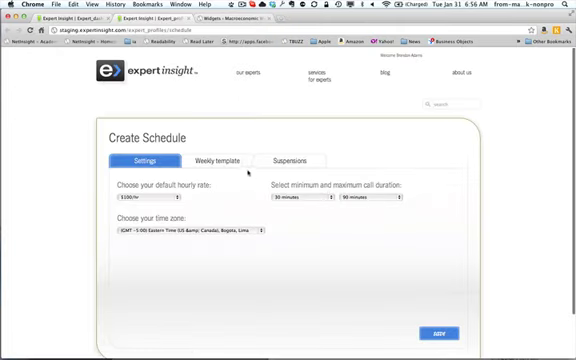
Step: Review the Weekly template, adjusting its rate dropdown and time blocks, before returning to the dashboard
left_click(214, 160)
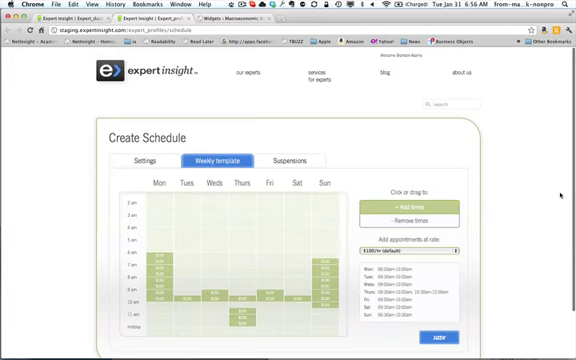
scroll("down", 3)
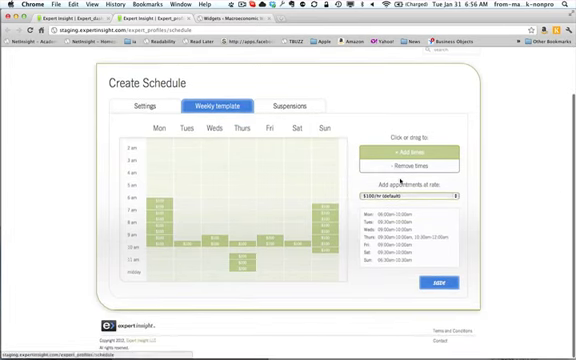
left_click(416, 192)
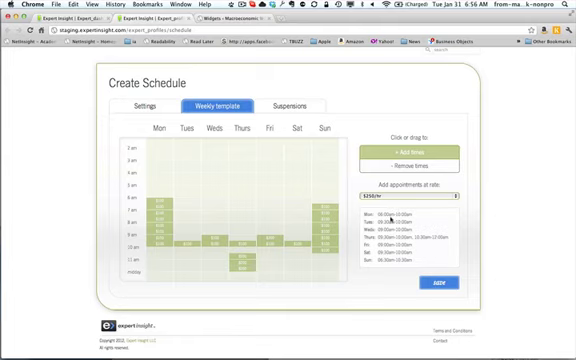
scroll("up", 3)
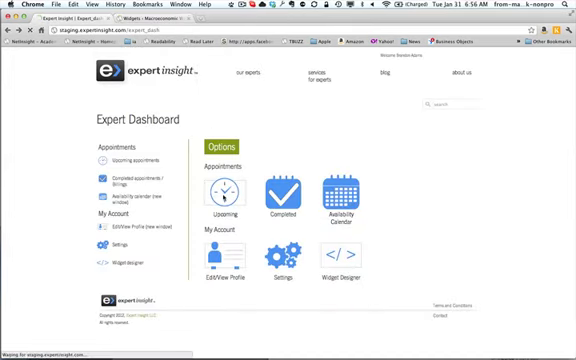
Step: Show the Upcoming appointments list and look through the scheduled sessions' dates and times
left_click(220, 188)
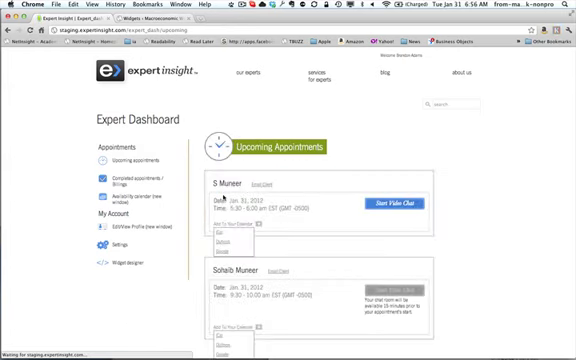
scroll("down", 3)
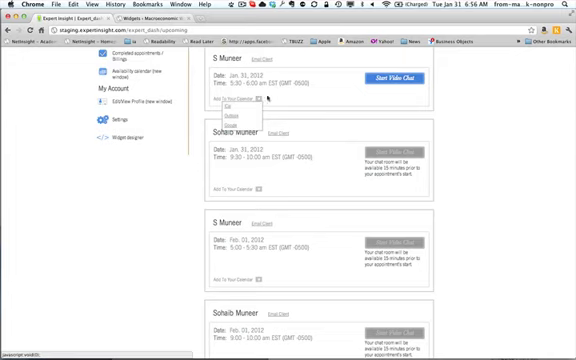
scroll("up", 3)
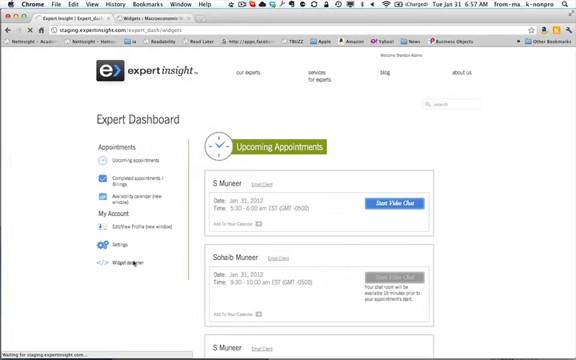
Step: In the Widget Designer, choose a widget type from the dropdown
left_click(128, 260)
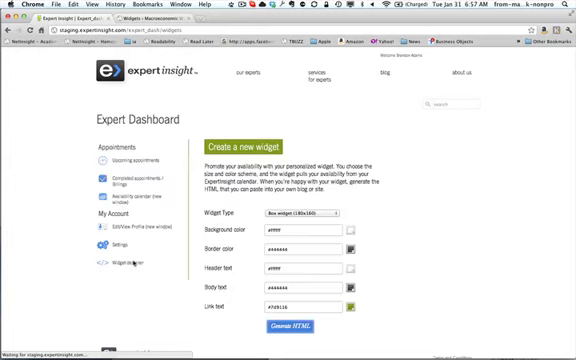
left_click(300, 328)
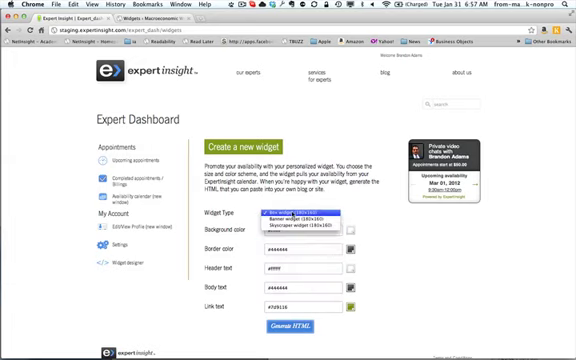
left_click(300, 218)
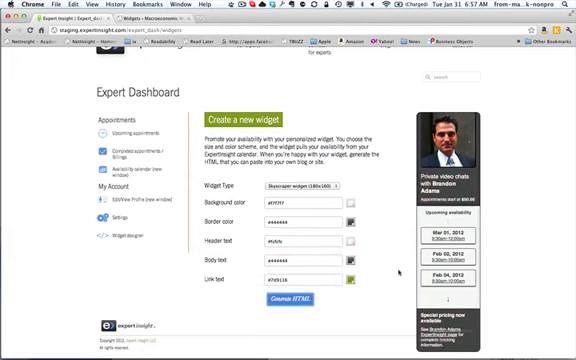
Step: Generate the widget's HTML embed snippet, preview it and close the snippet dialog
left_click(306, 296)
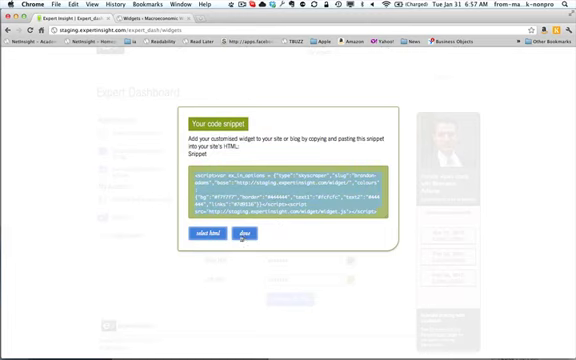
left_click(248, 236)
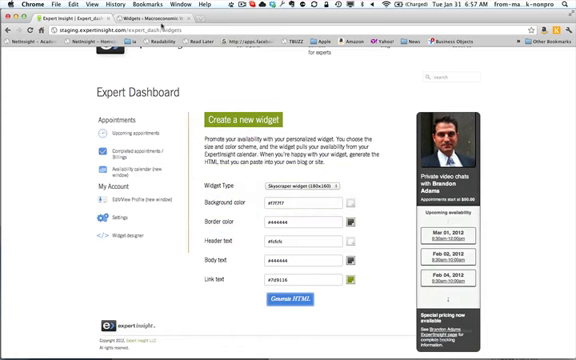